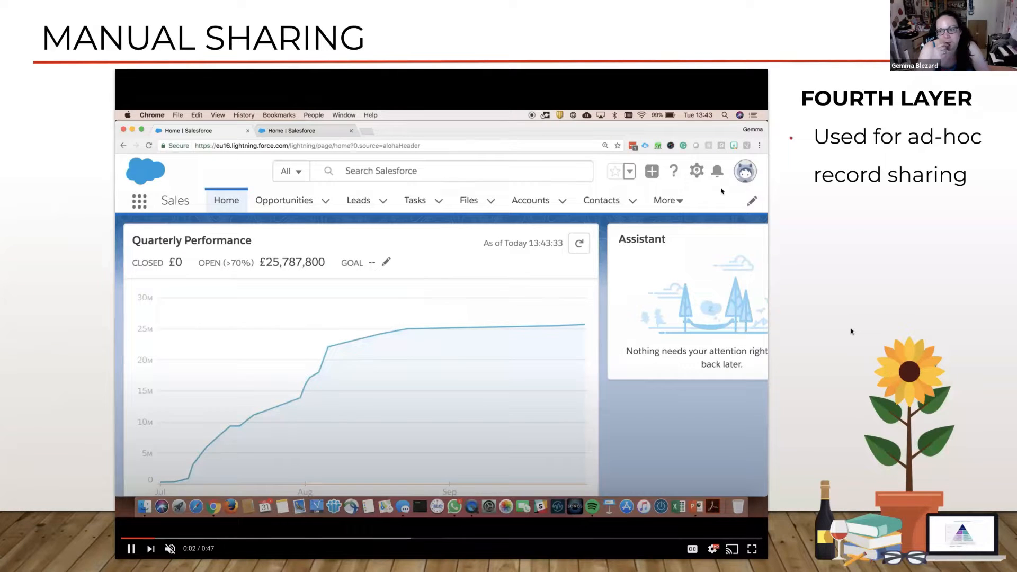
Step: Switch from Lightning to the Salesforce Classic interface via the profile menu
{"action": "left_click", "coordinate": [745, 170]}
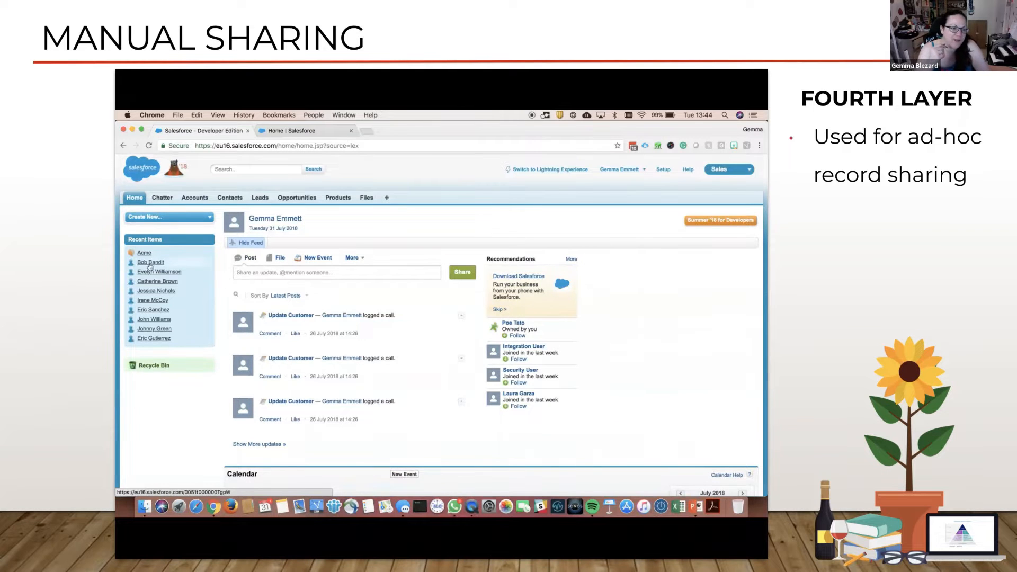
Step: Open the Acme account from Recent Items to reach its sharing settings
{"action": "left_click", "coordinate": [144, 252]}
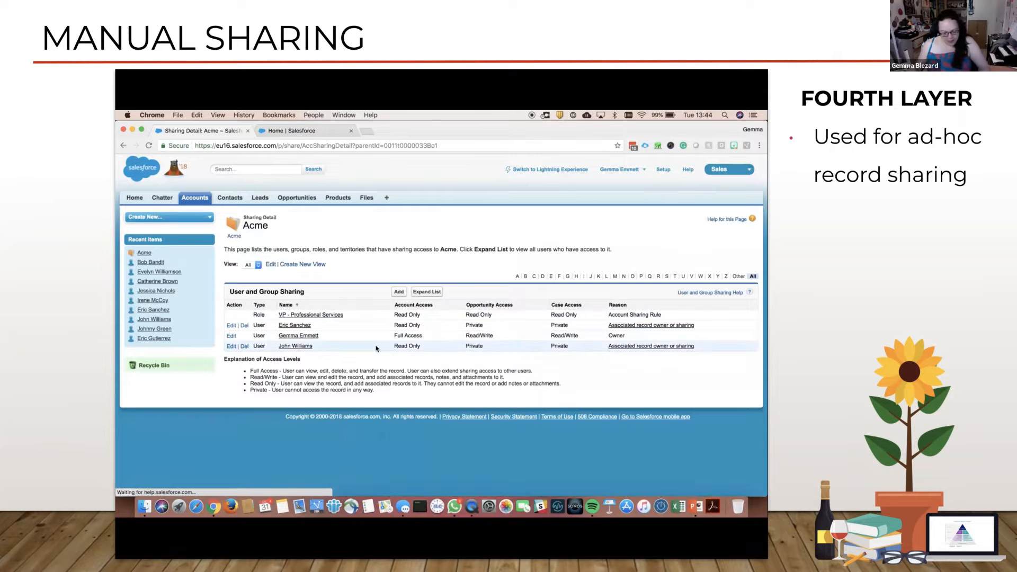
{"action": "key", "text": "right"}
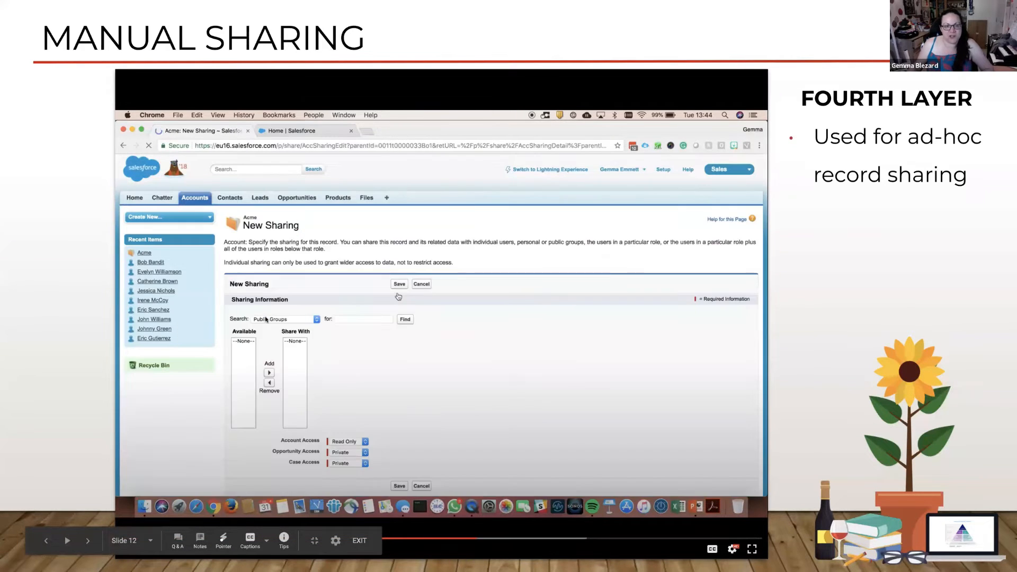
{"action": "left_click", "coordinate": [286, 318]}
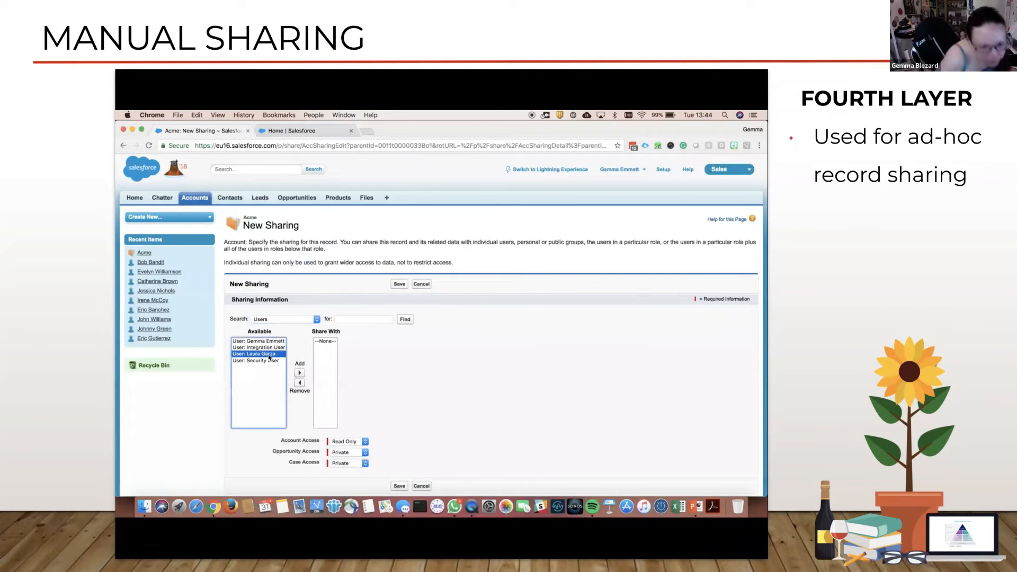
{"action": "left_click", "coordinate": [365, 441]}
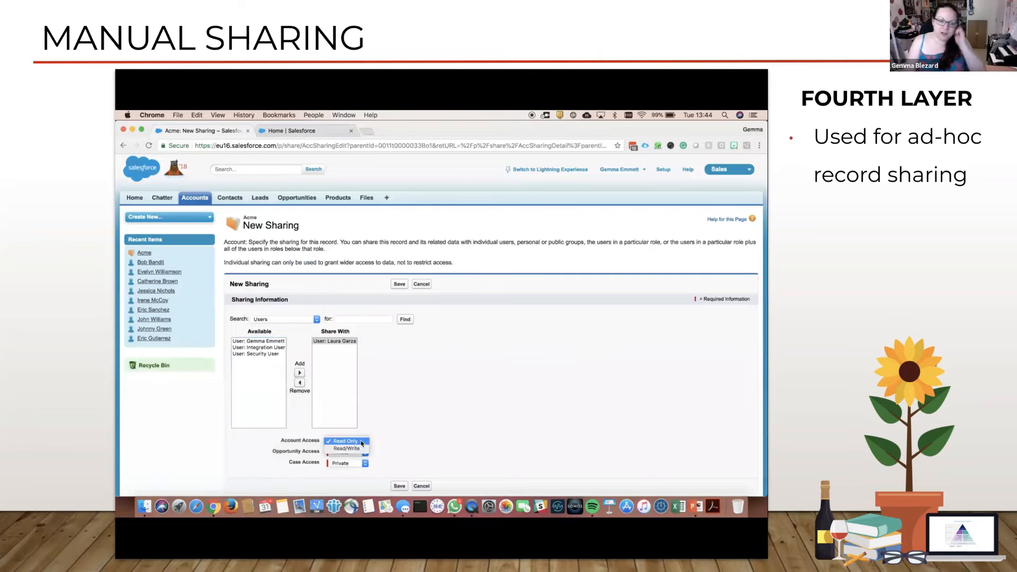
{"action": "left_click", "coordinate": [345, 448]}
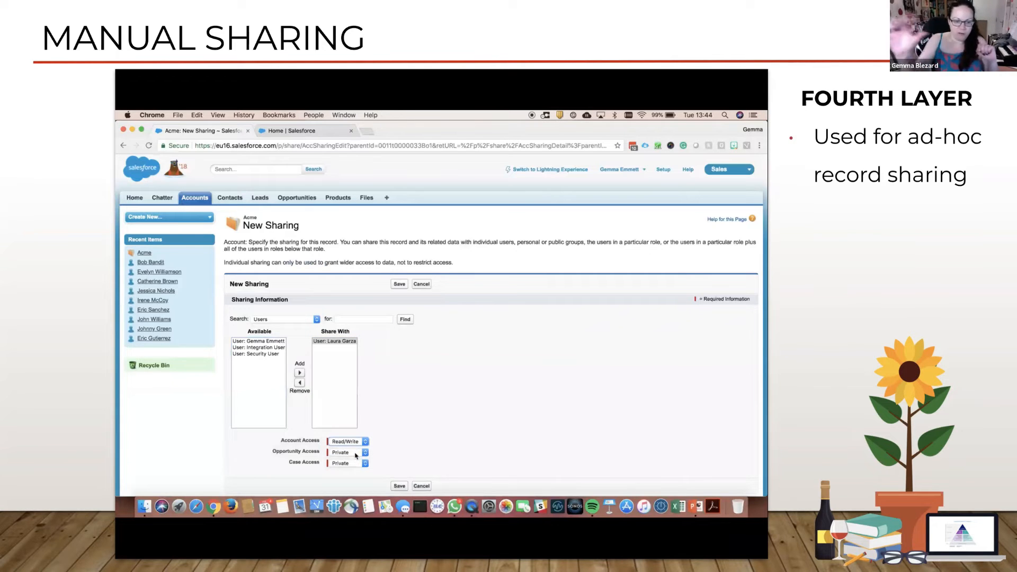
{"action": "left_click", "coordinate": [365, 462]}
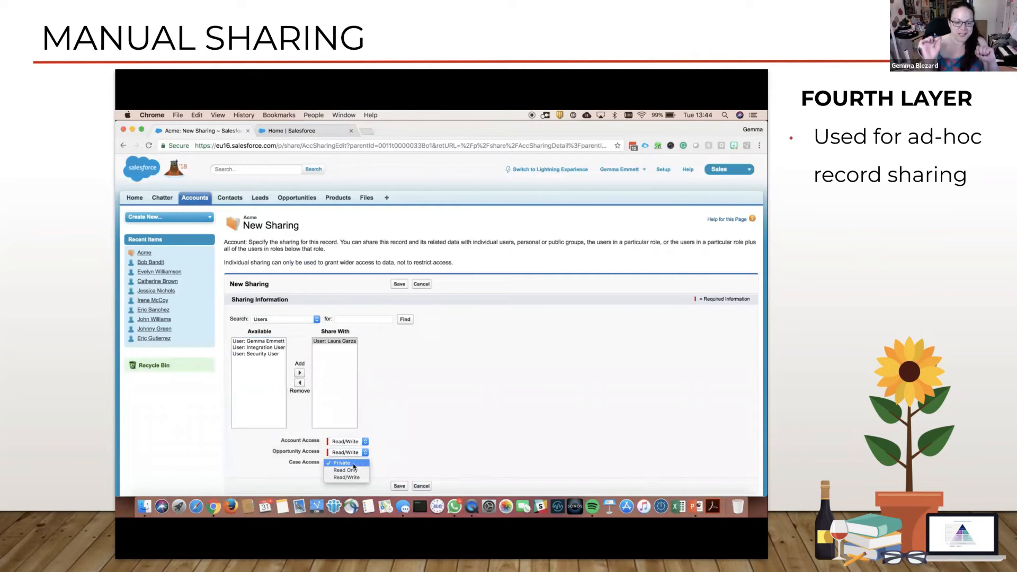
{"action": "left_click", "coordinate": [344, 470]}
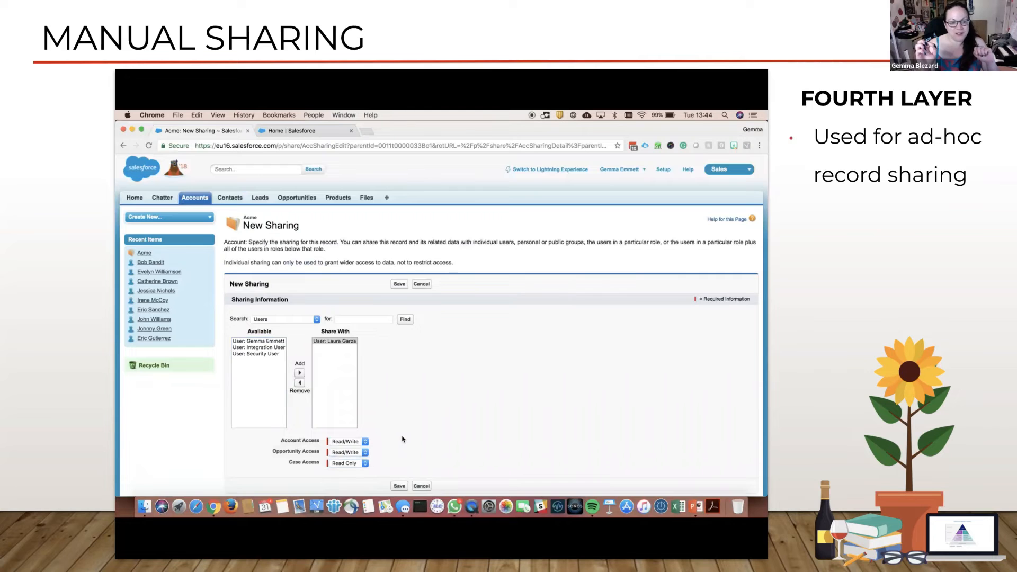
{"action": "left_click", "coordinate": [399, 284]}
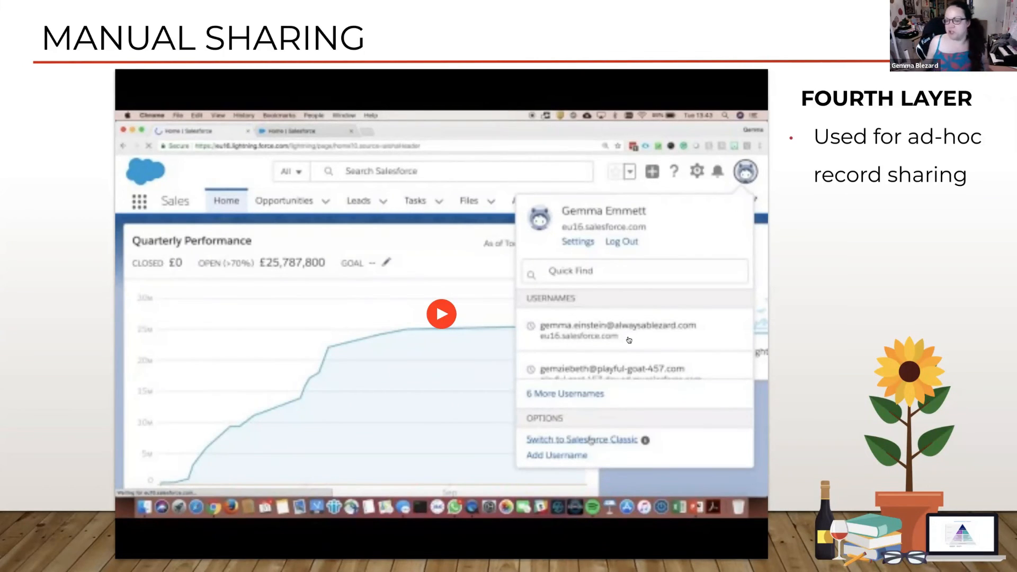
{"action": "mouse_move", "coordinate": [628, 339]}
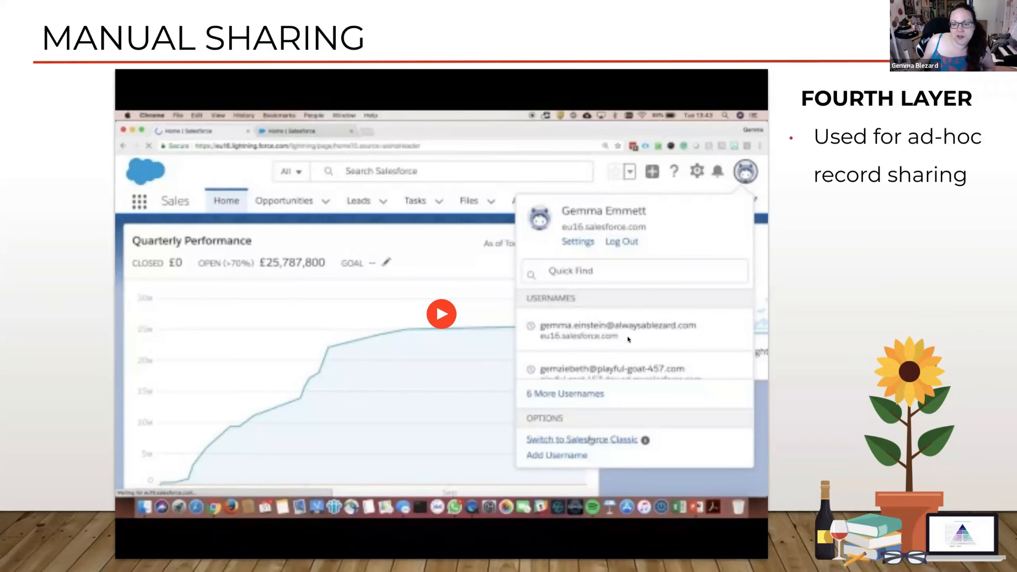